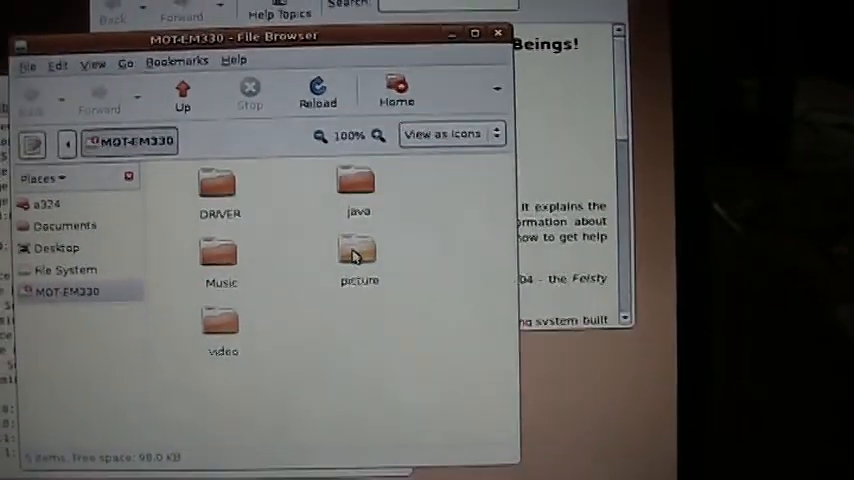
double_click(359, 255)
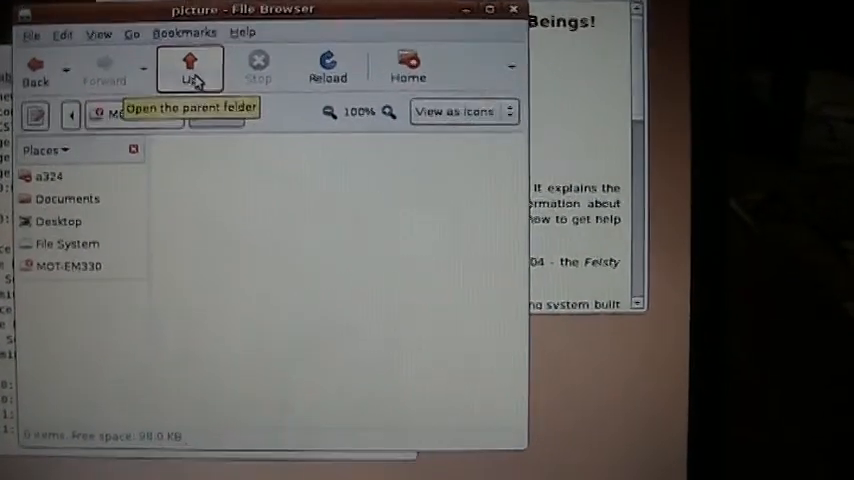
left_click(189, 67)
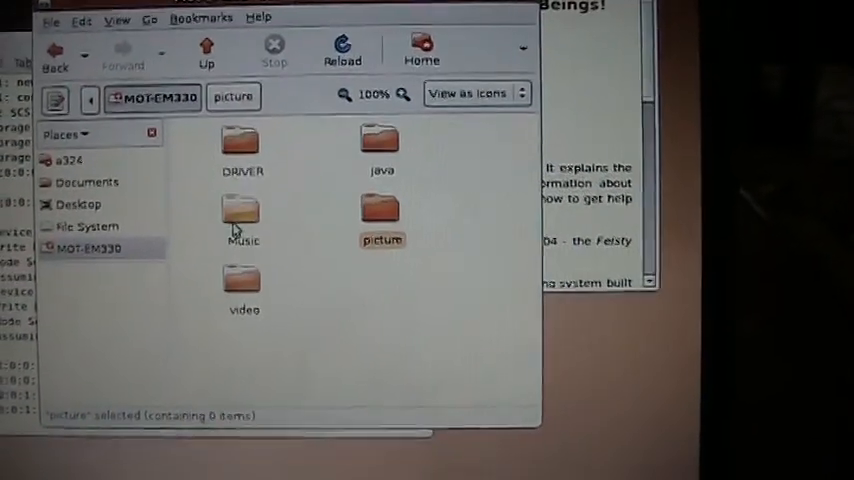
double_click(243, 215)
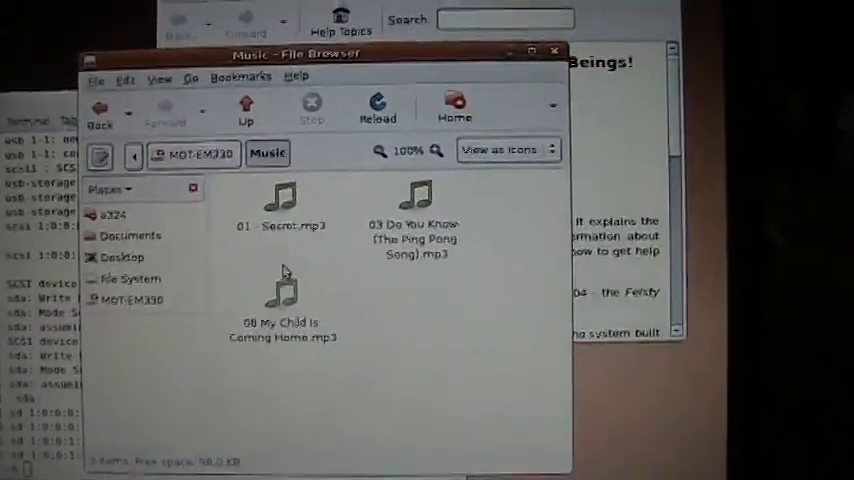
left_click(245, 110)
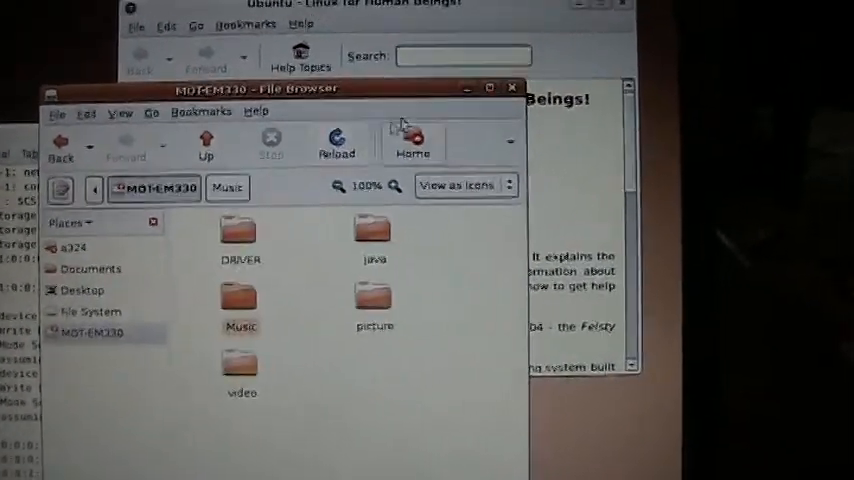